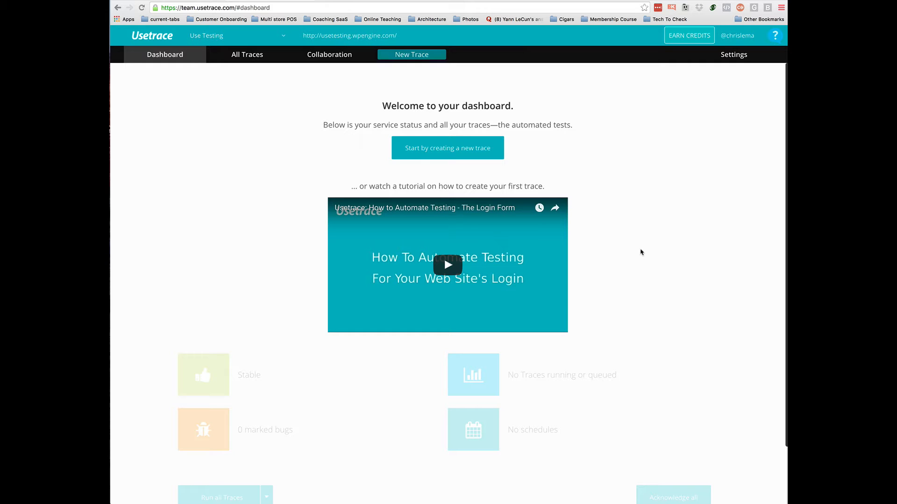
mouse_move(453, 108)
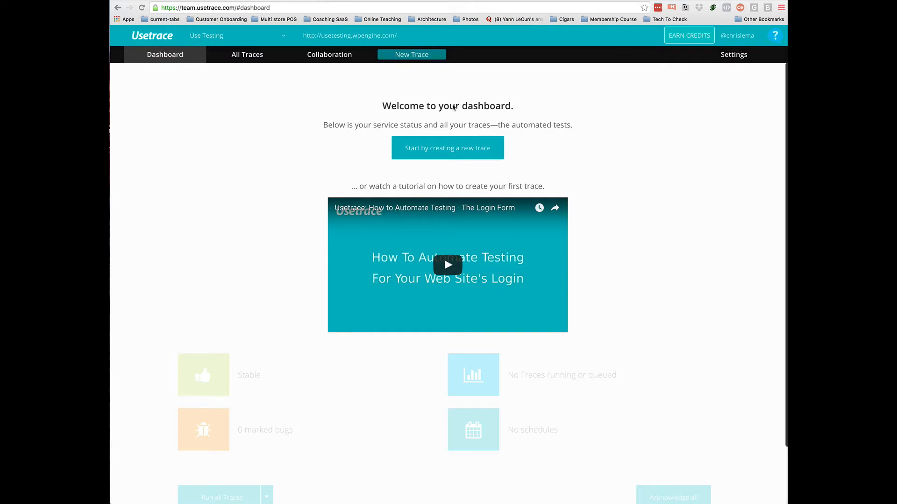
mouse_move(434, 78)
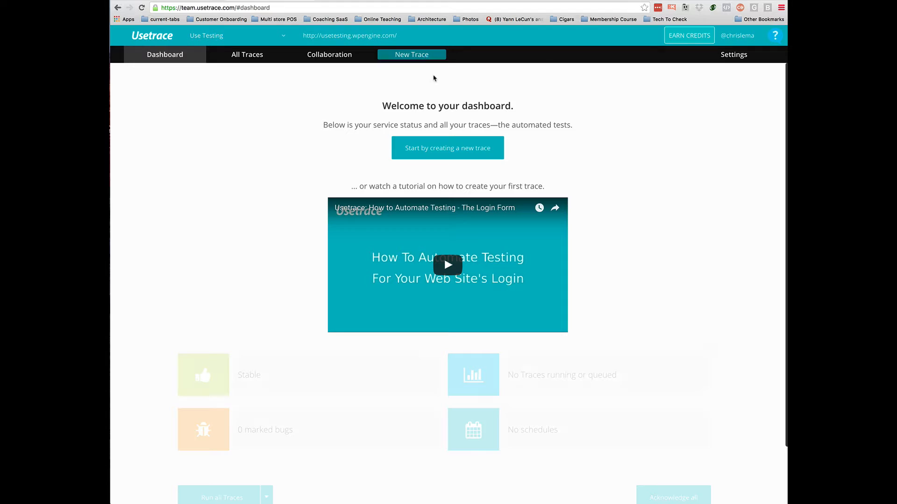
Start a new trace and scroll the test site down to its Meta links
click(412, 54)
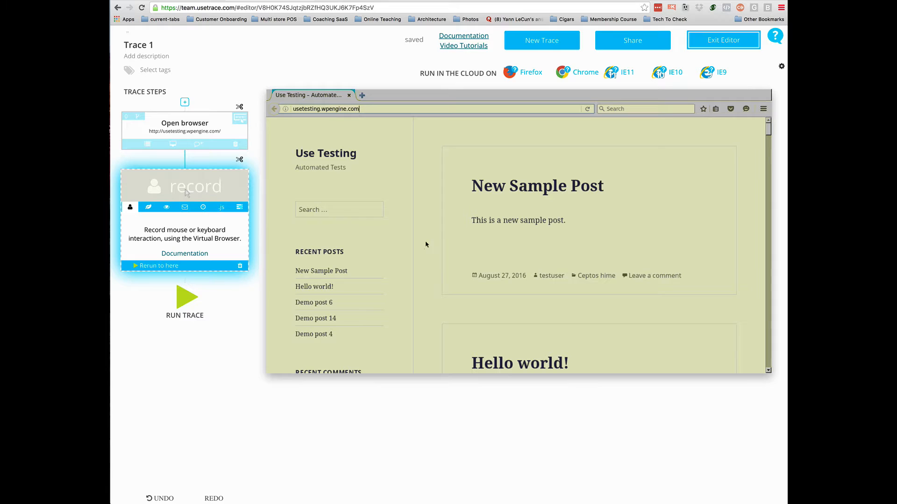
scroll(down, 3)
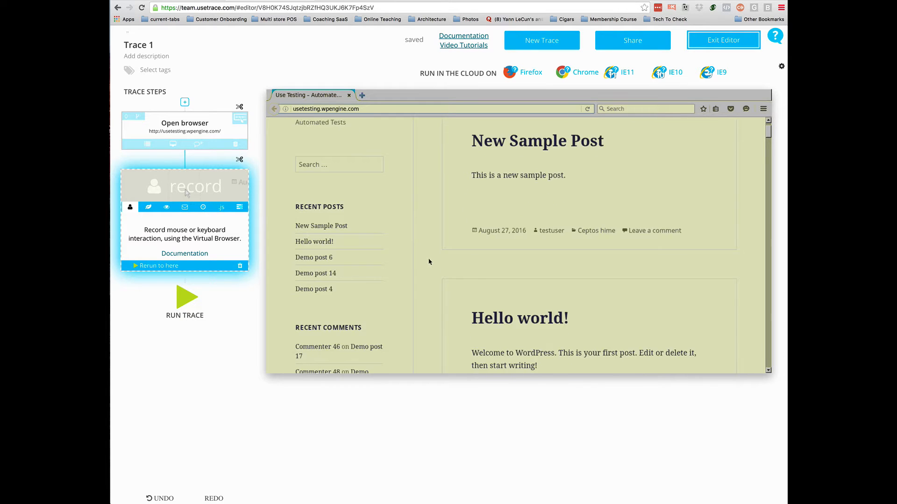
scroll(down, 3)
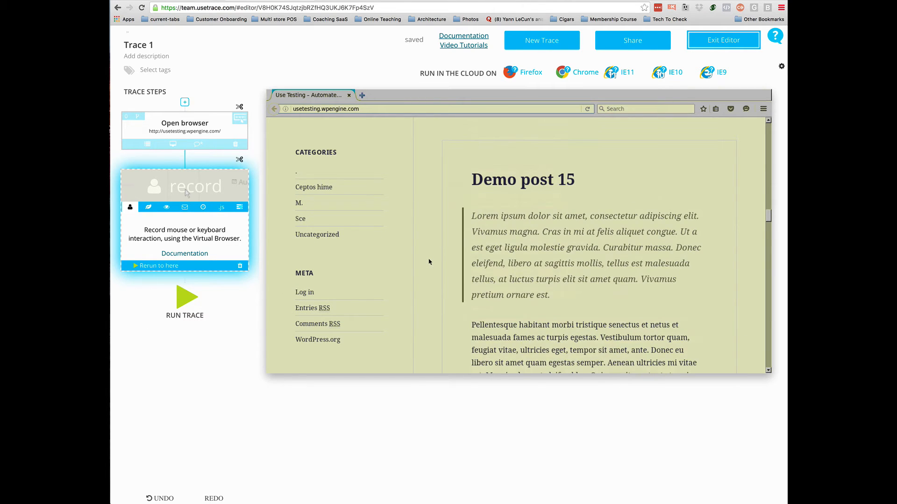
scroll(down, 3)
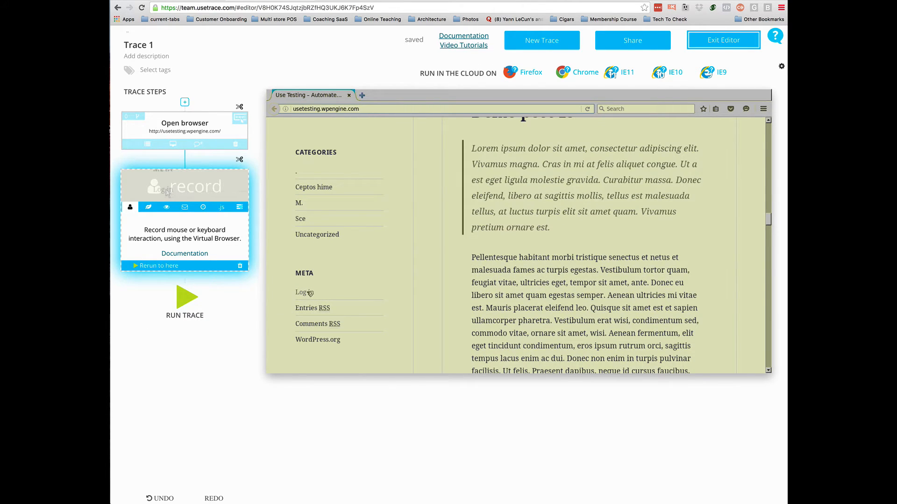
Record clicking Log in, entering username testuser and the password, and submitting
click(302, 292)
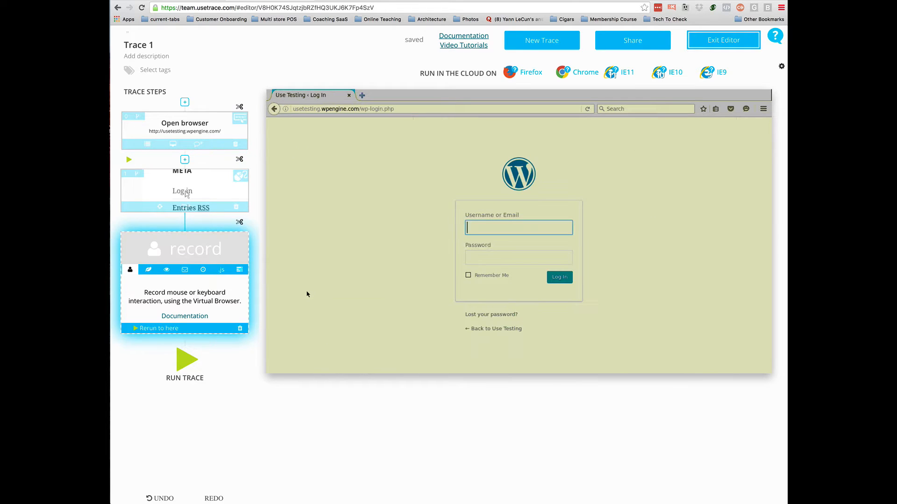
click(519, 227)
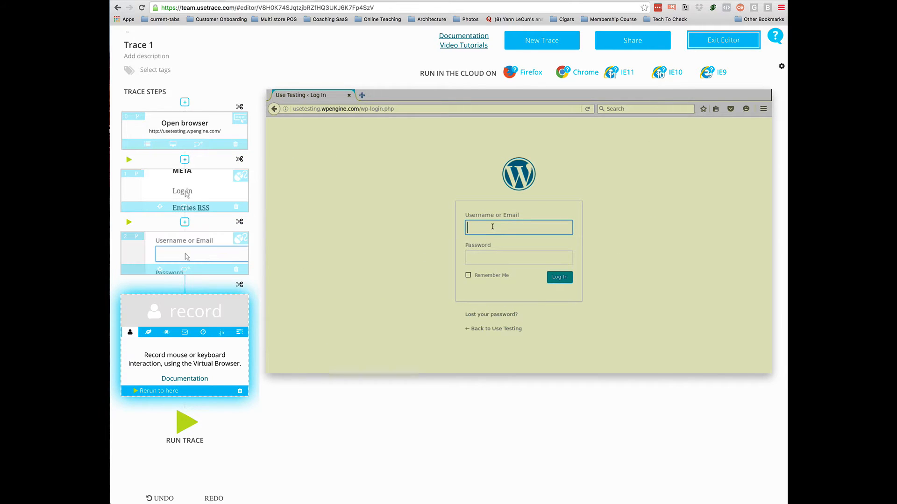
text(testuser)
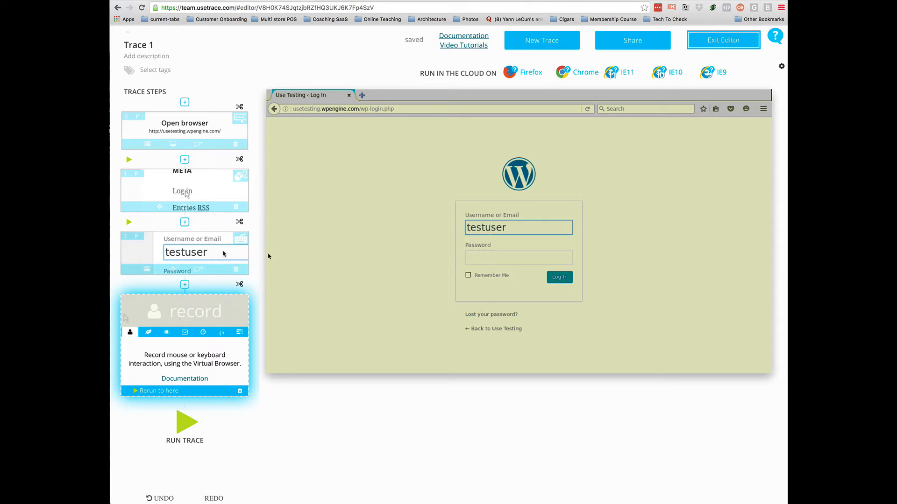
click(518, 258)
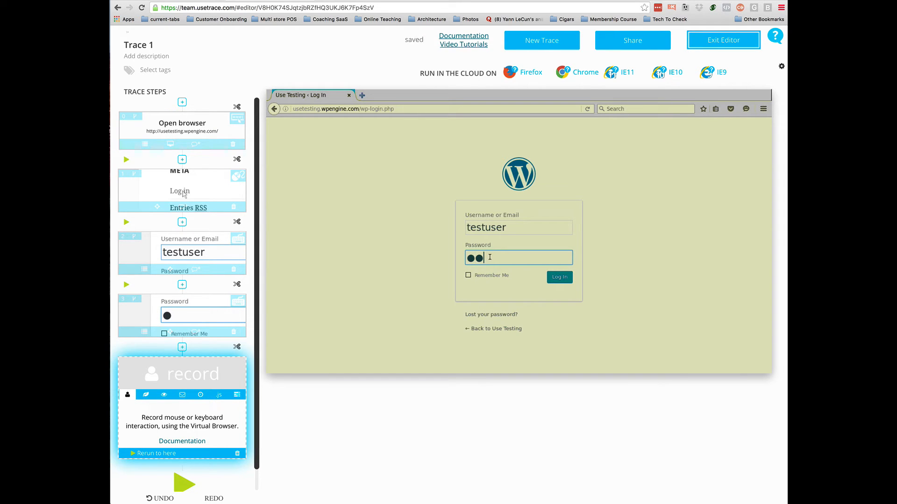
text(••)
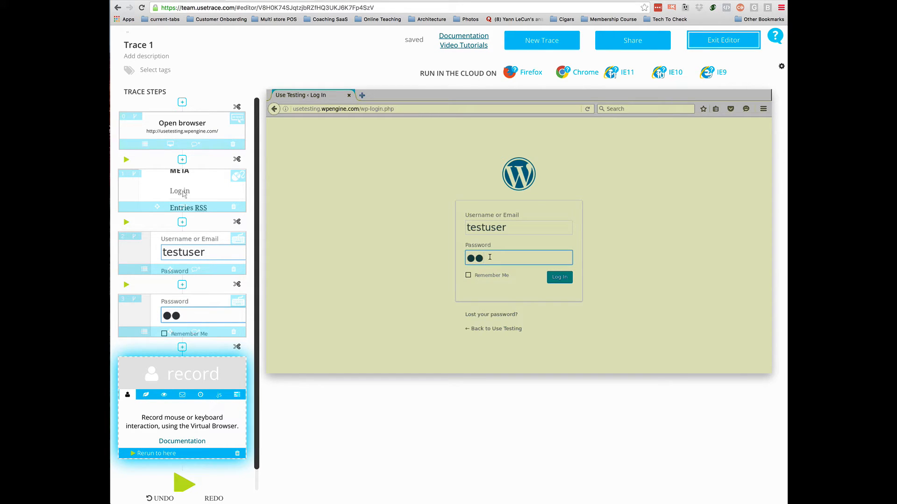
text(*)
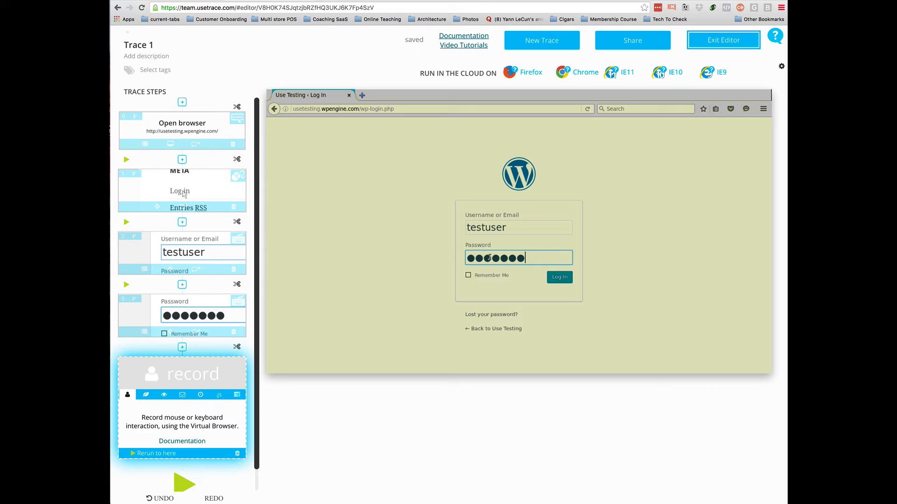
text(•)
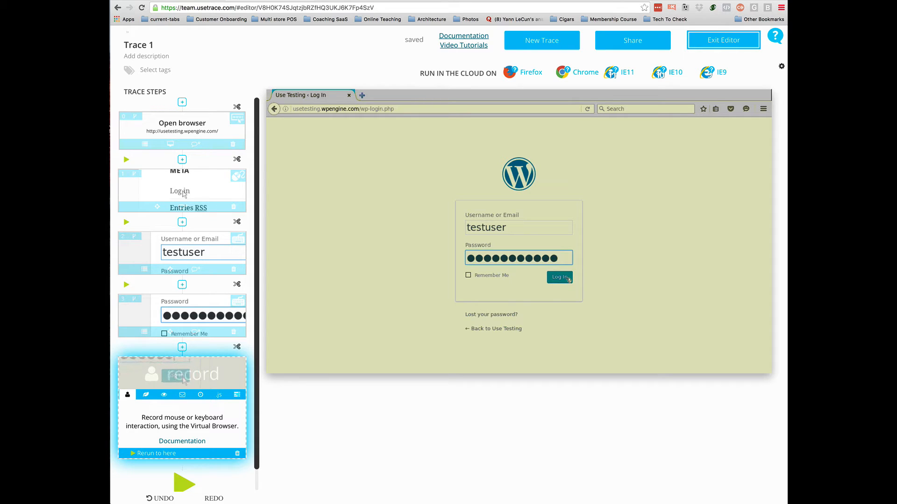
click(560, 277)
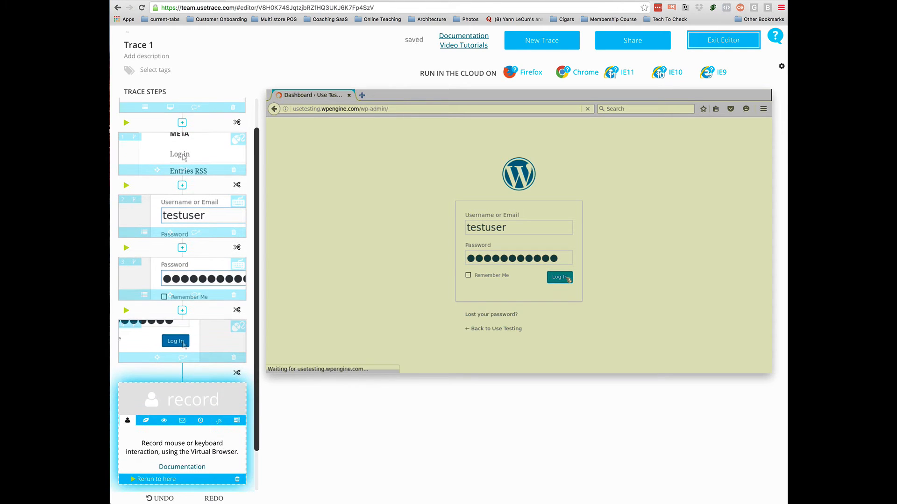
Record opening Posts, then All Posts, then Add New
click(559, 277)
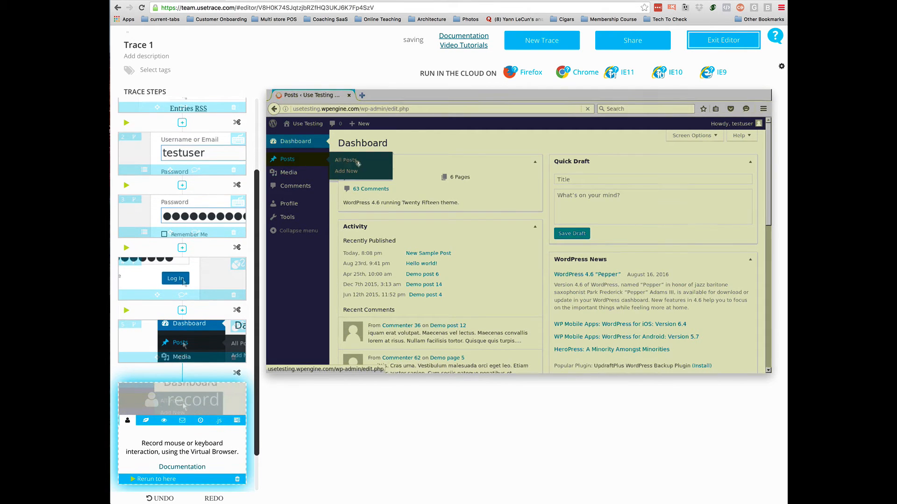
click(345, 160)
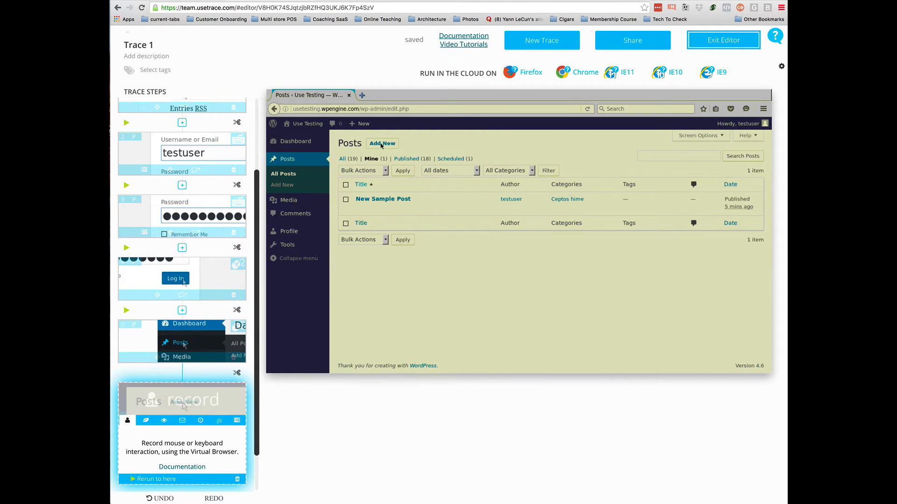
click(382, 143)
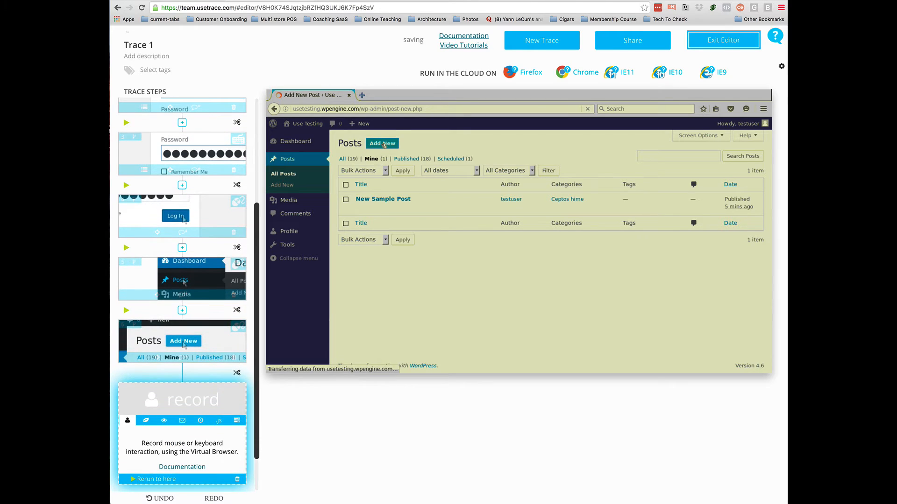
Record typing the 'This is a new post' title and body, ticking a category, and publishing
click(382, 144)
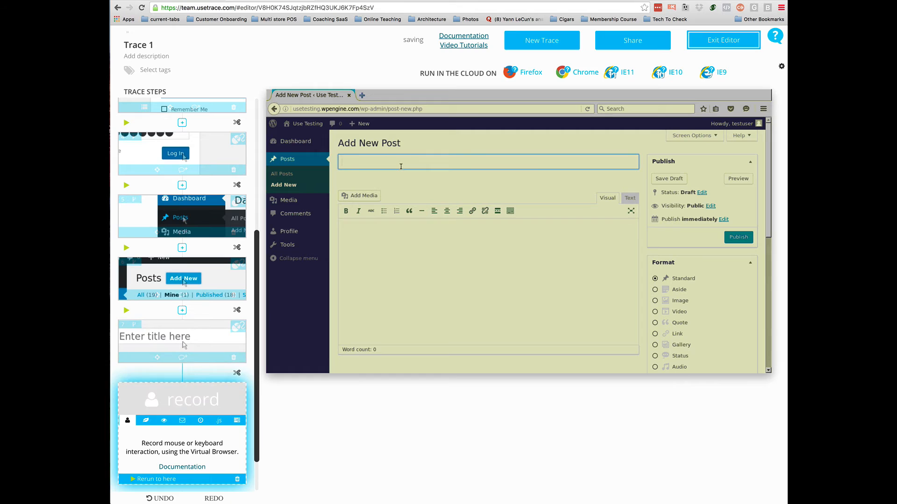
text(This is a new po)
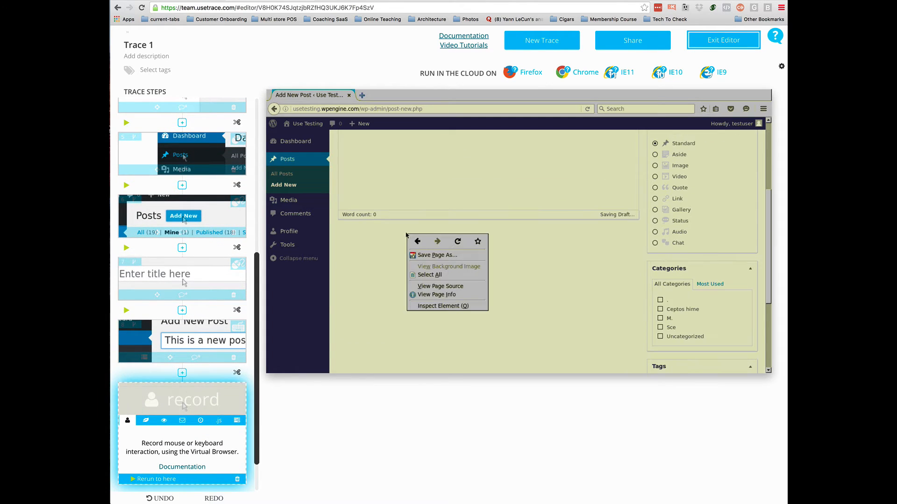
click(436, 181)
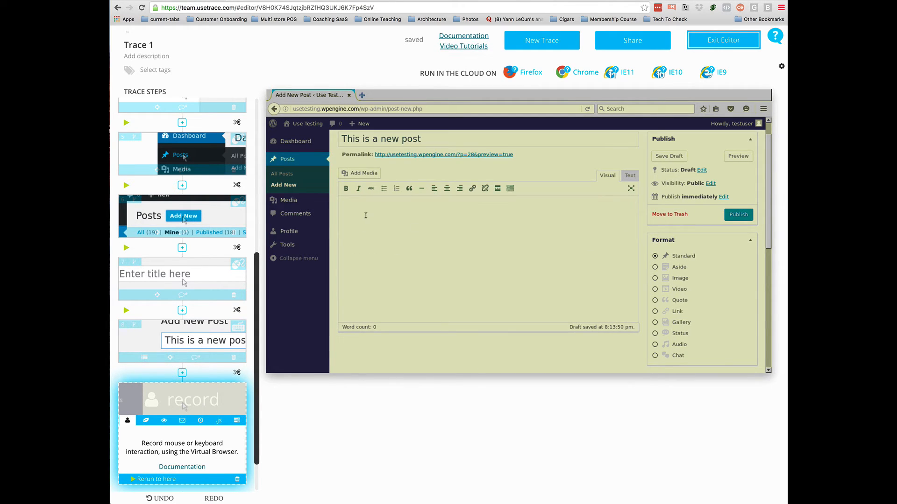
text(I'm writing a new post.)
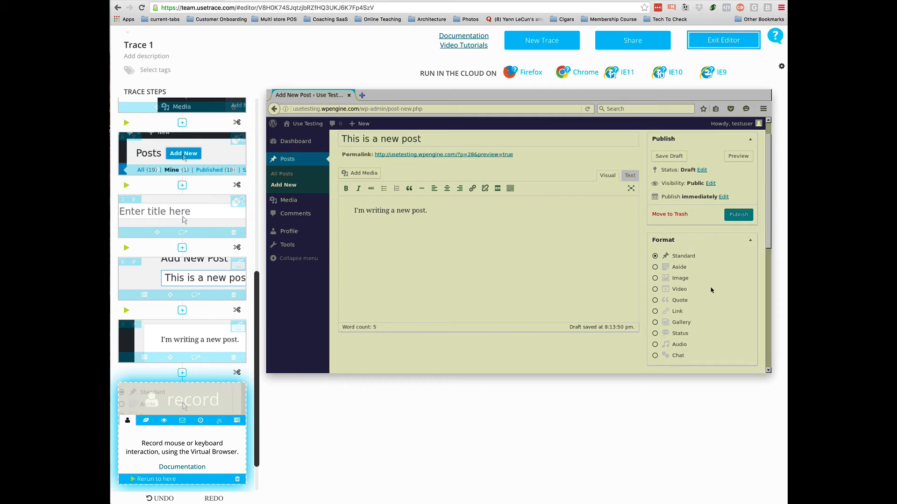
scroll(down, 3)
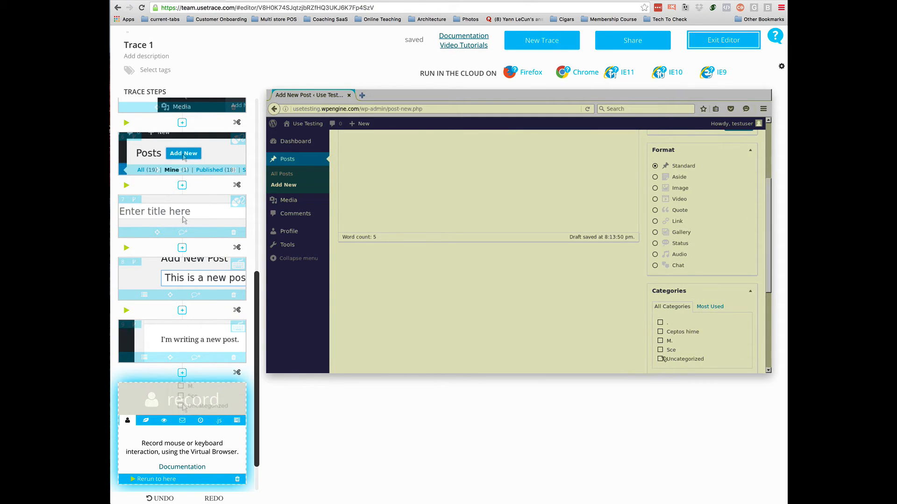
click(660, 332)
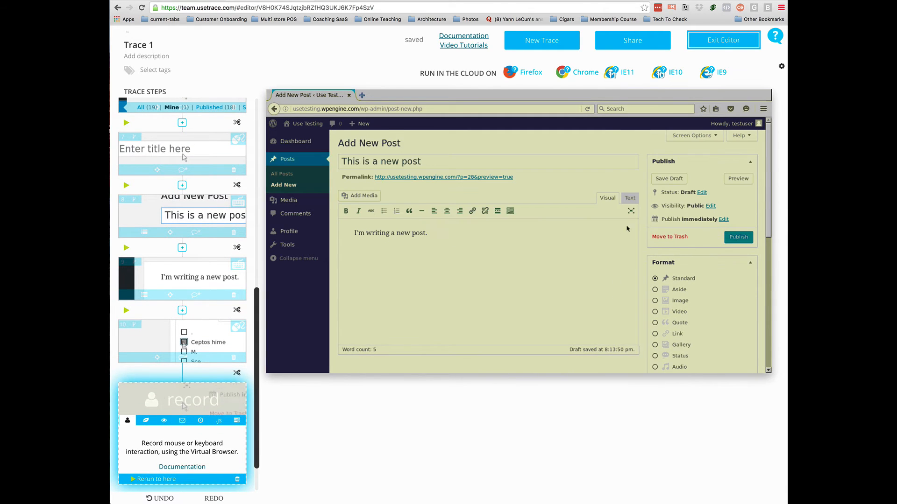
click(738, 237)
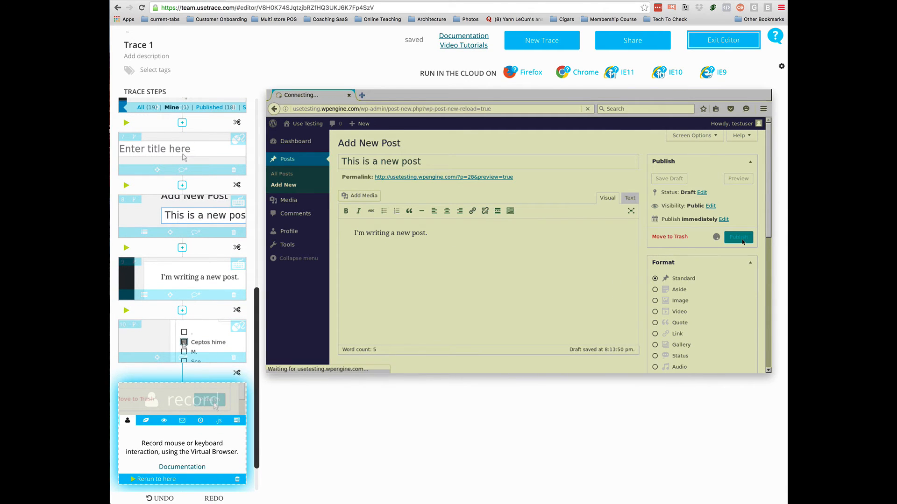
Record Visit Site and add a check on 'This is a new post' under Recent Posts
click(738, 236)
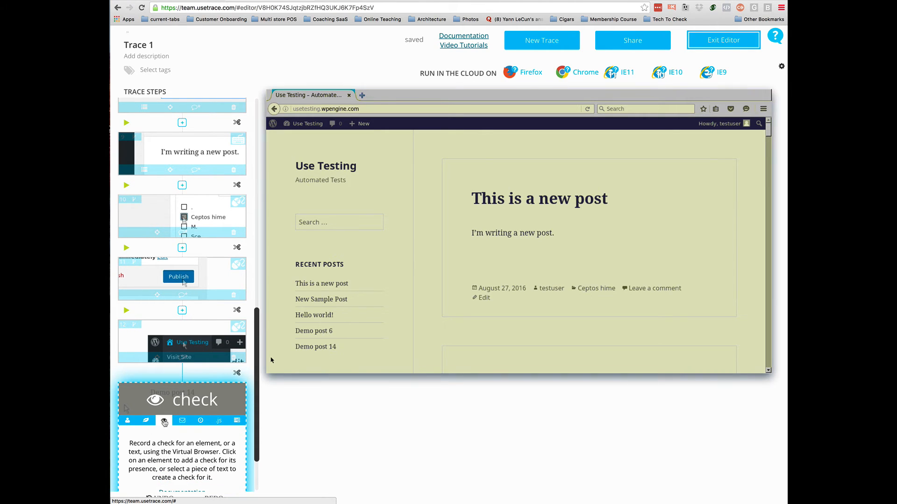
click(322, 284)
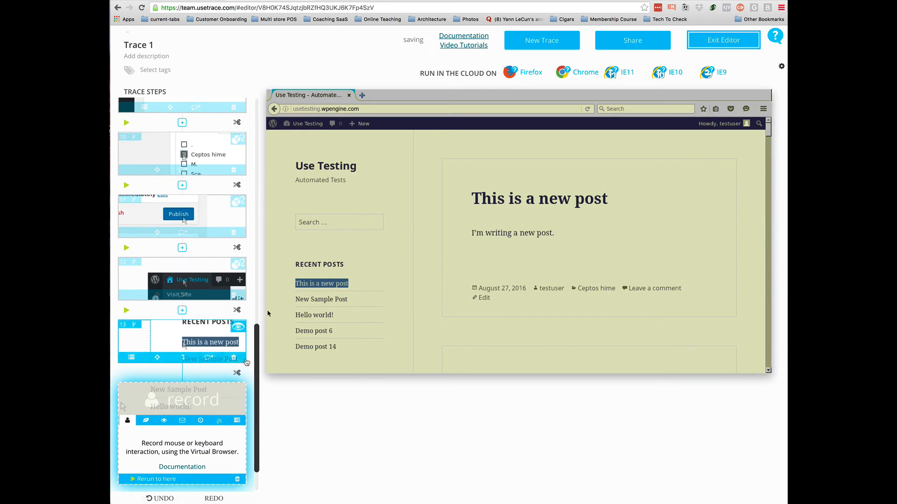
scroll(down, 3)
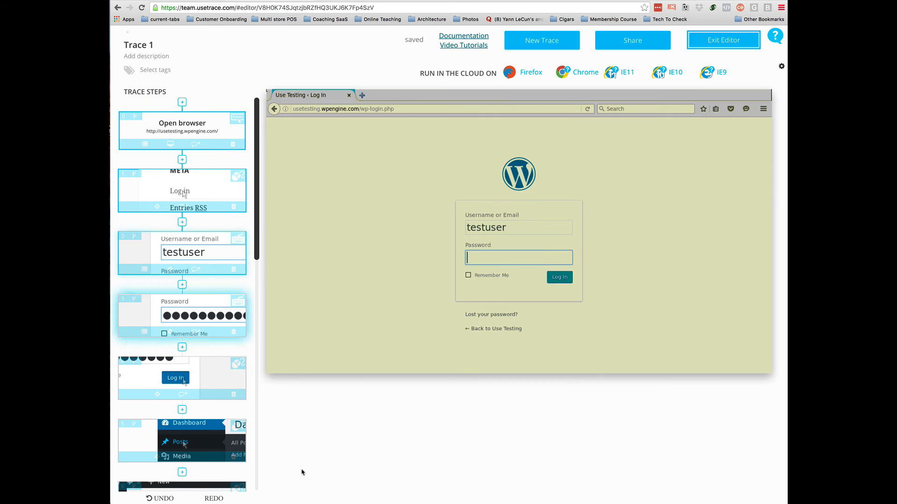
Replay the trace from its first step through to the published post
click(559, 277)
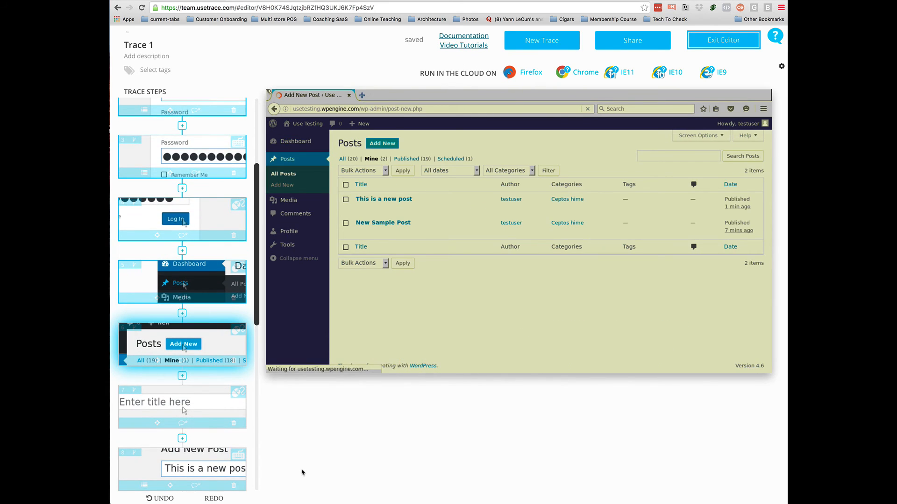
click(183, 344)
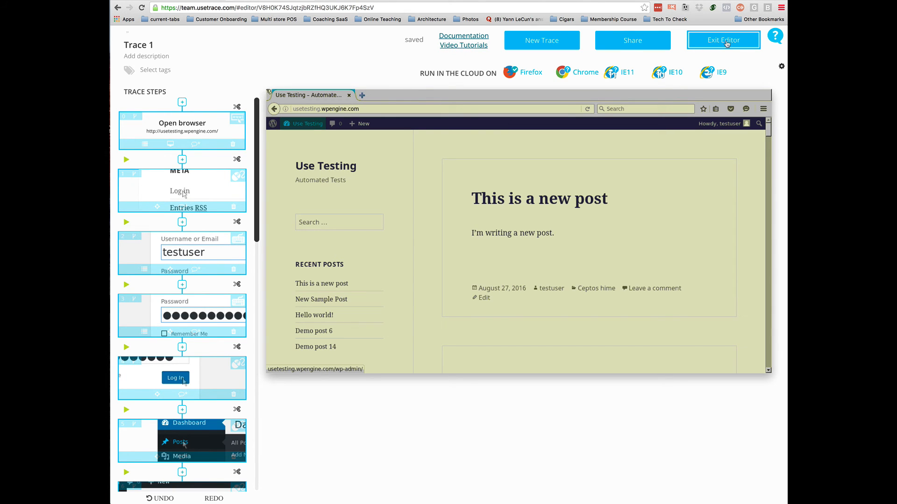
Exit the editor, open All Traces, and tick Trace 1
click(723, 39)
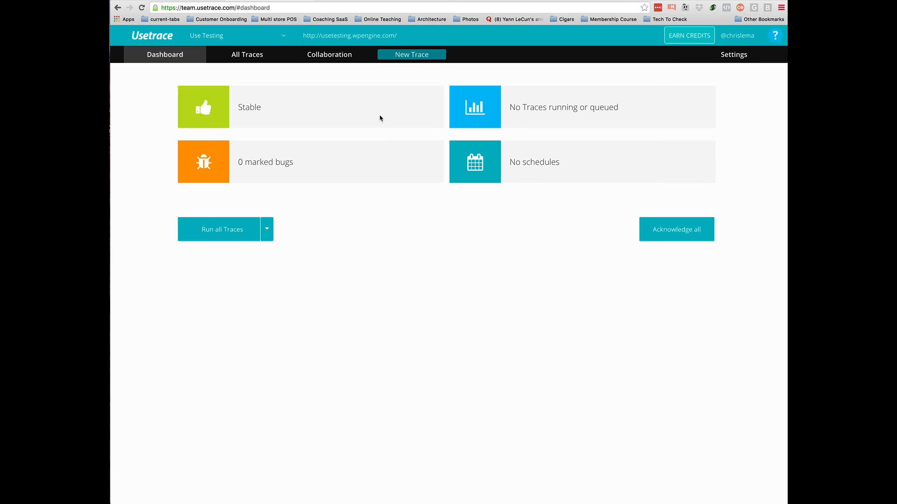
click(246, 54)
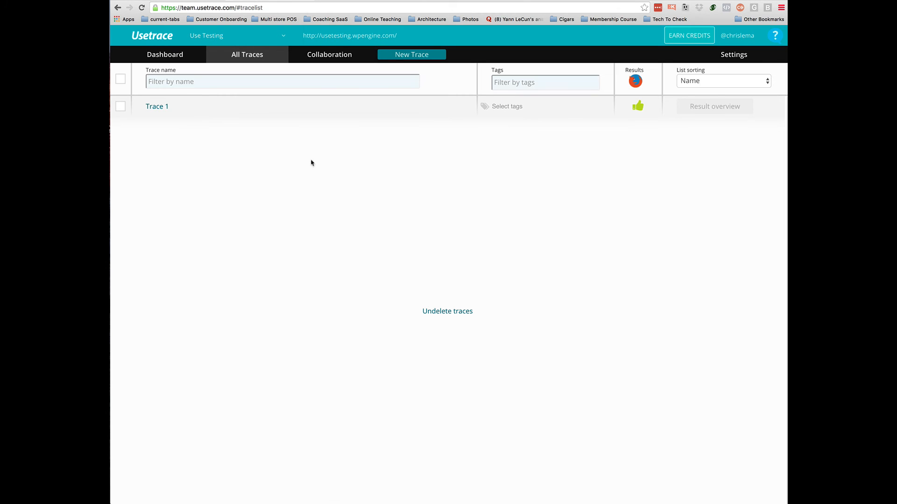
mouse_move(161, 109)
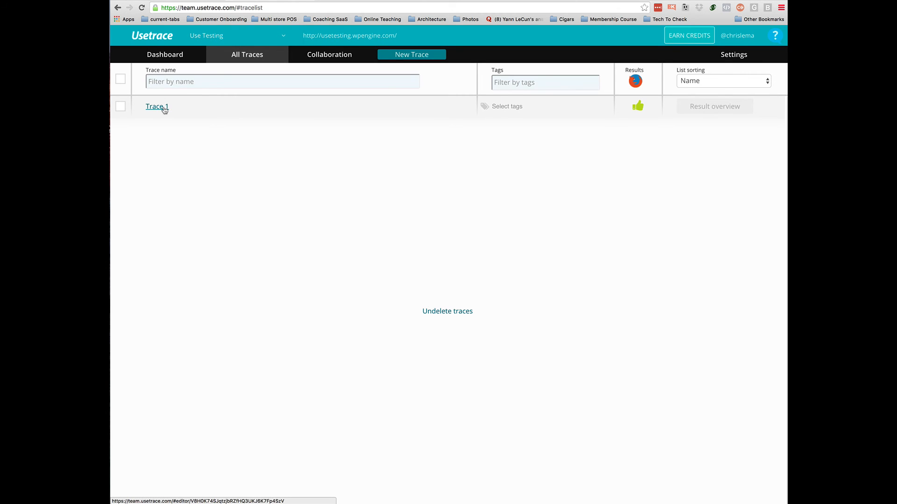
click(120, 106)
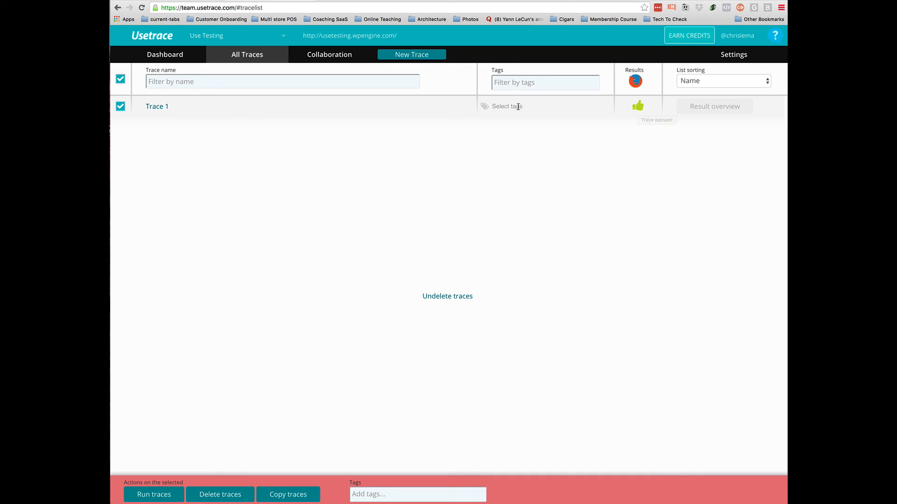
Add the 'logged in' tag to Trace 1 via Select tags
click(507, 107)
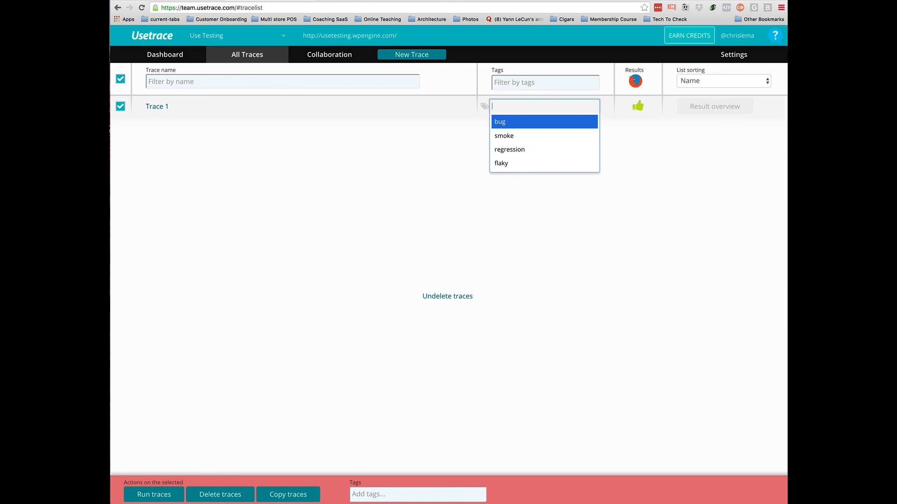
text(login)
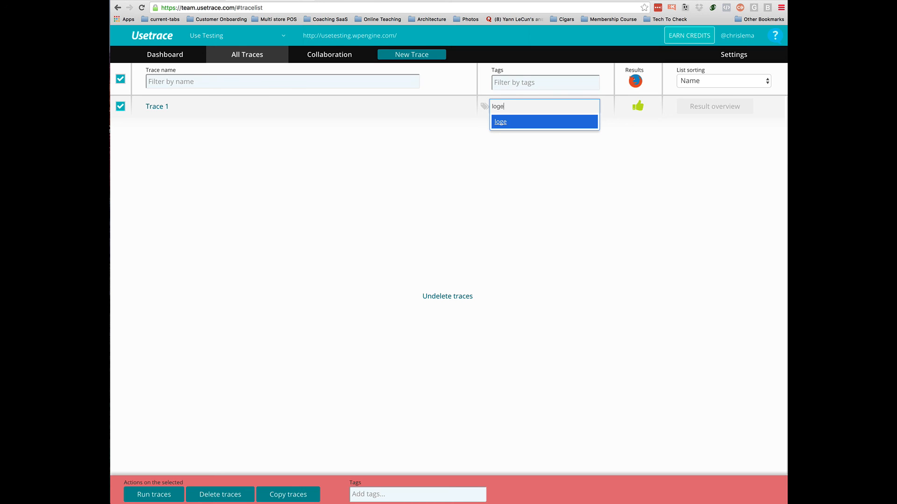
text(logged in.)
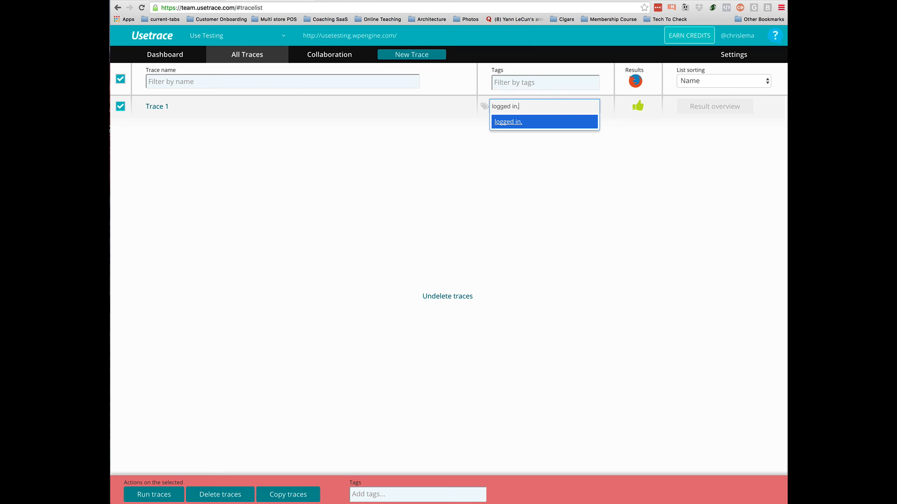
click(509, 121)
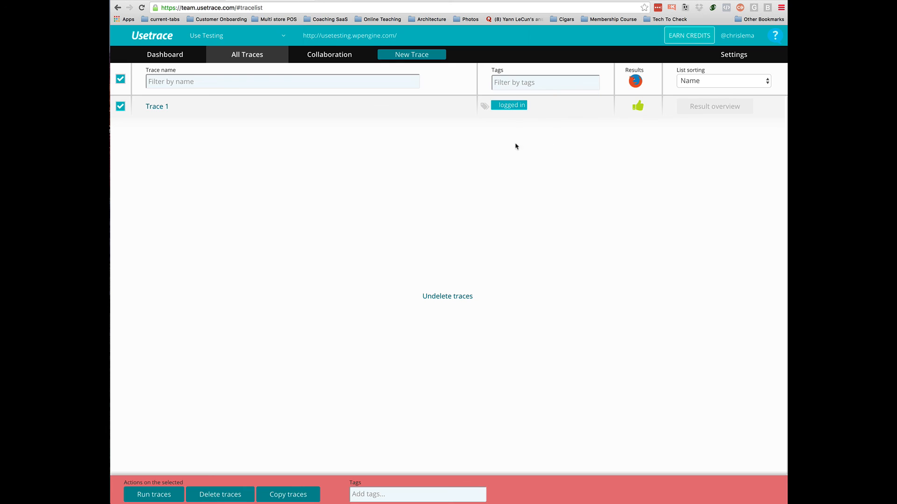
mouse_move(511, 146)
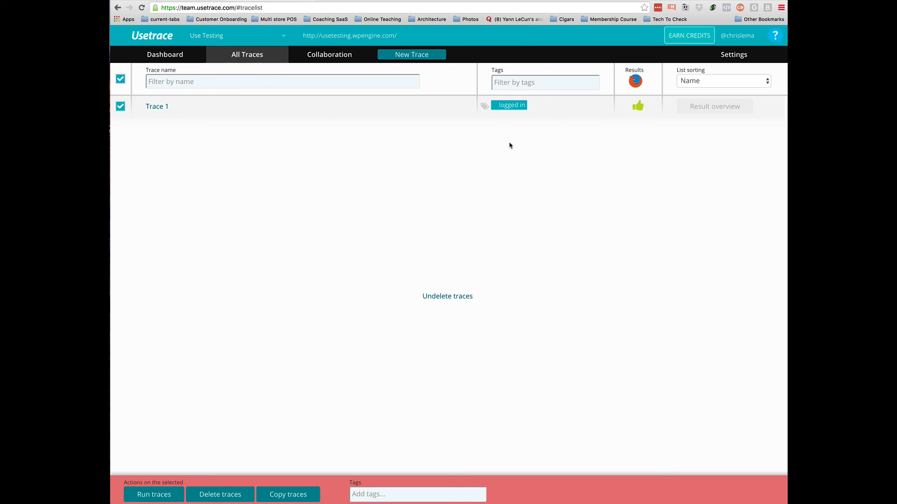
mouse_move(176, 109)
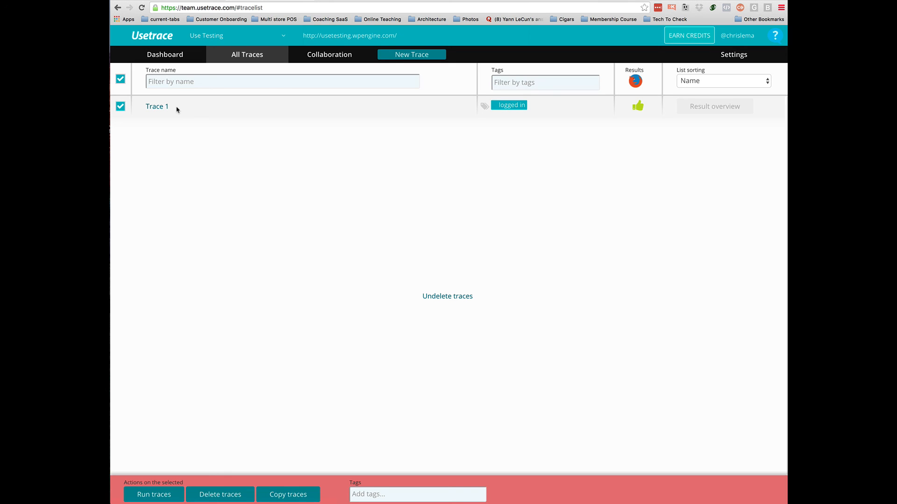
mouse_move(176, 106)
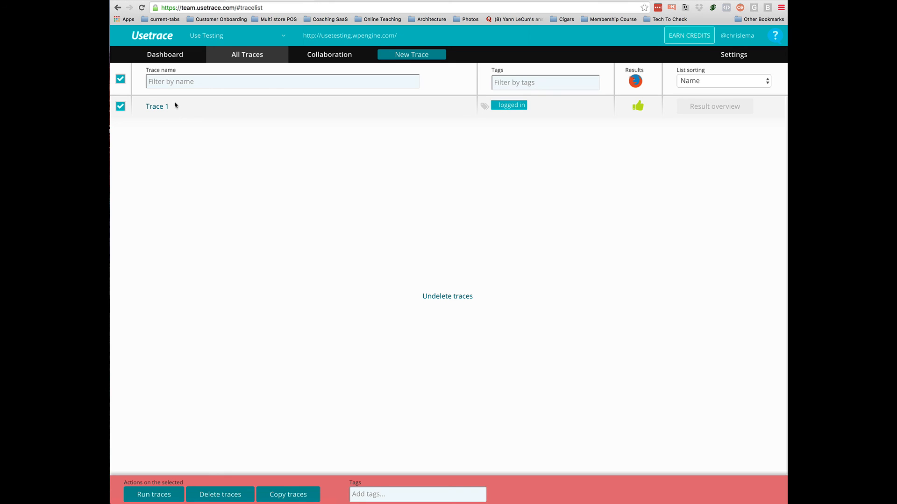
mouse_move(474, 123)
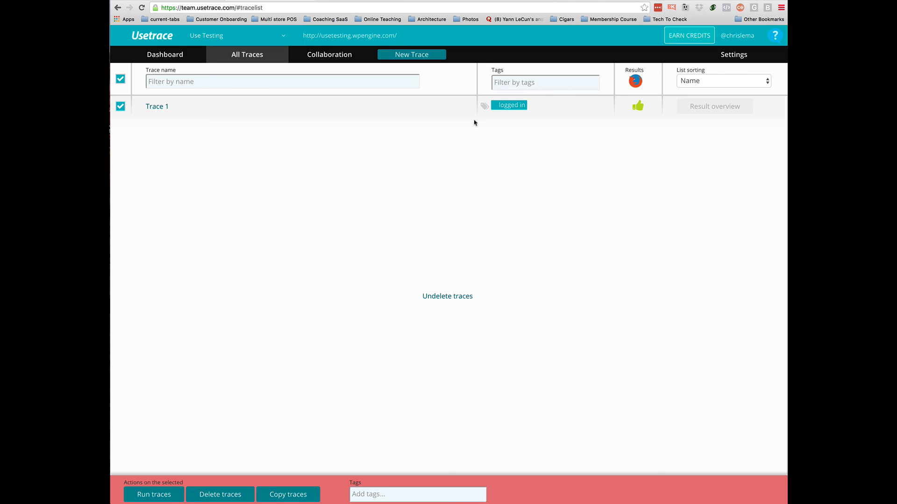
mouse_move(379, 112)
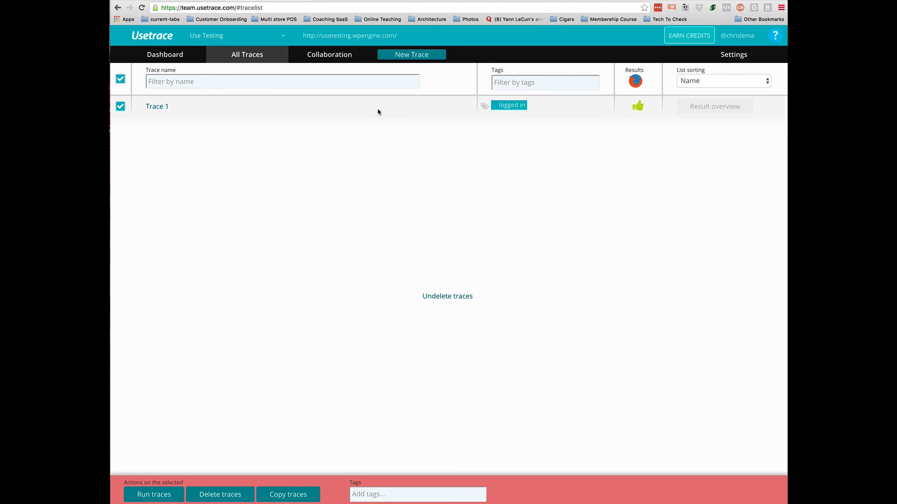
mouse_move(374, 113)
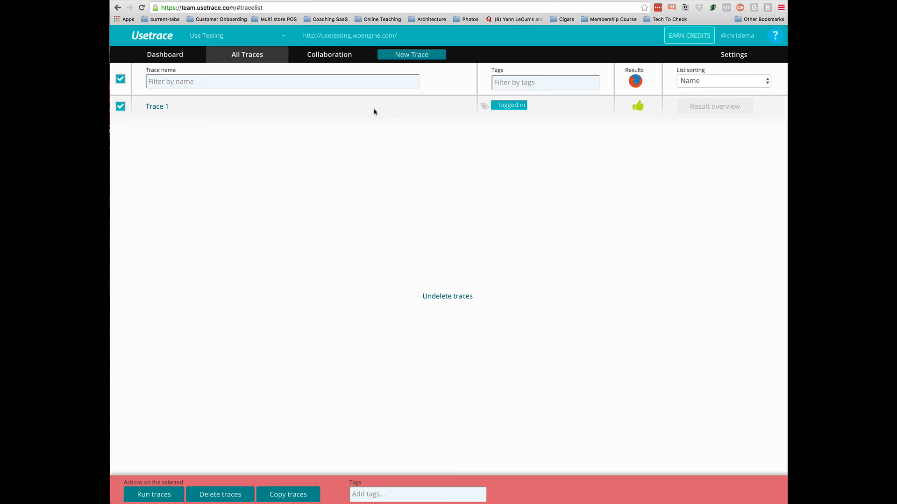
mouse_move(367, 120)
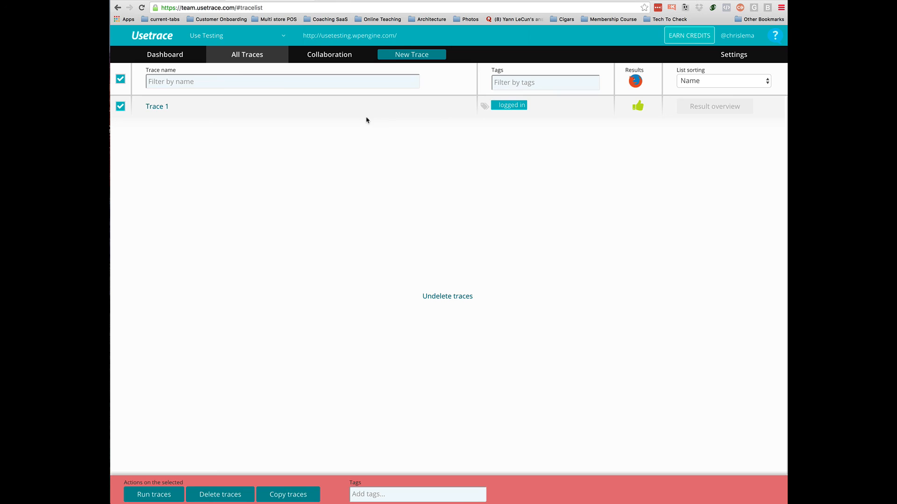